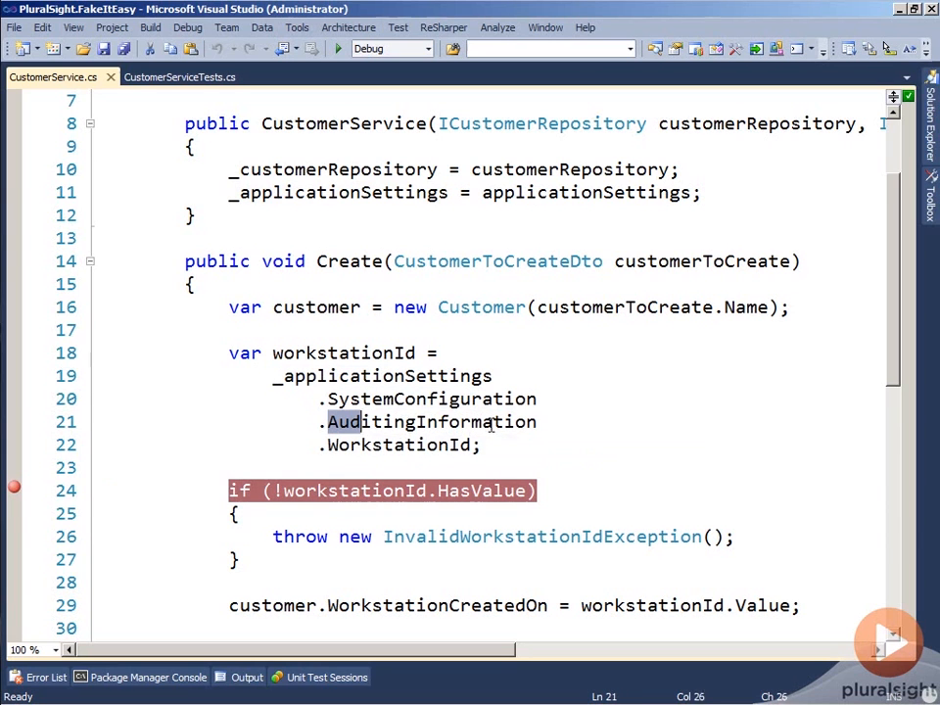
Locate the workstation-ID test whose arrange step fakes SystemConfiguration.AuditingInformation.WorkstationId returning 1234.
{"action": "double_click", "coordinate": [431, 421]}
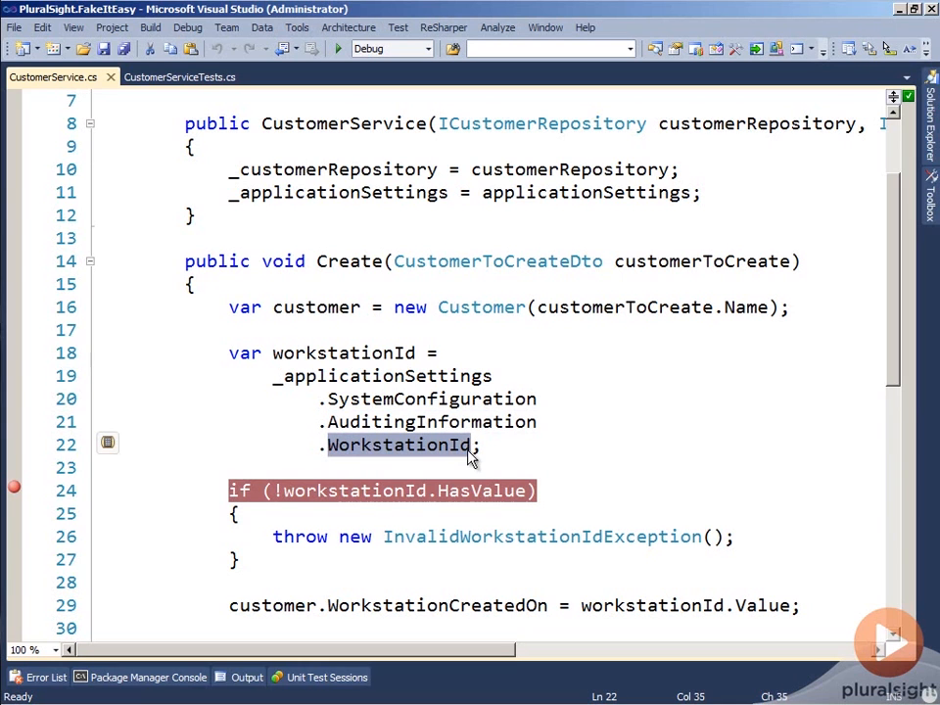
{"action": "left_click", "coordinate": [345, 399]}
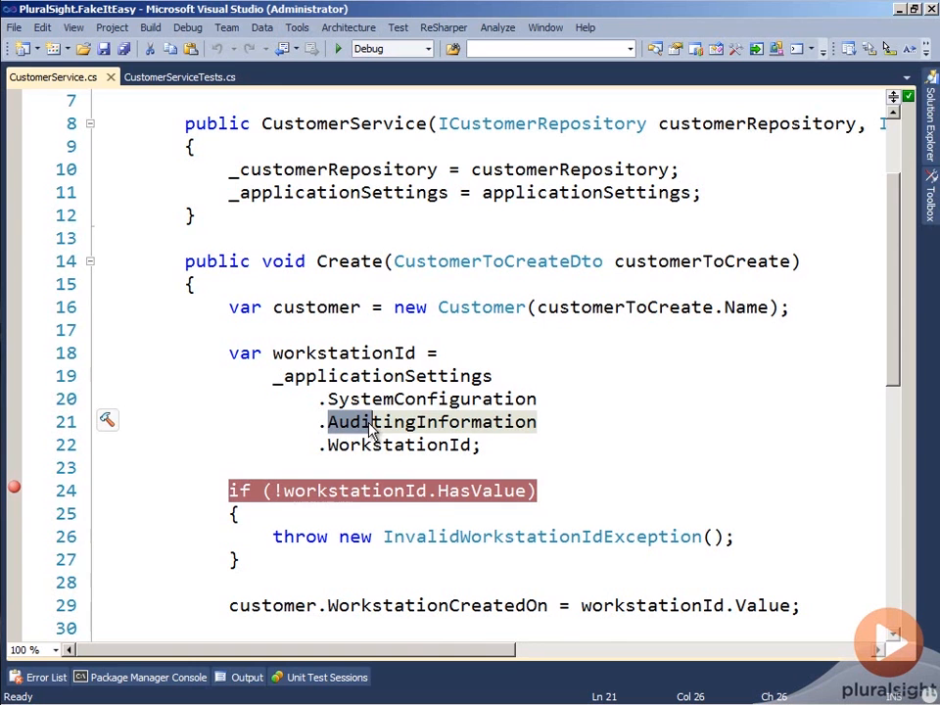
{"action": "left_click", "coordinate": [181, 77]}
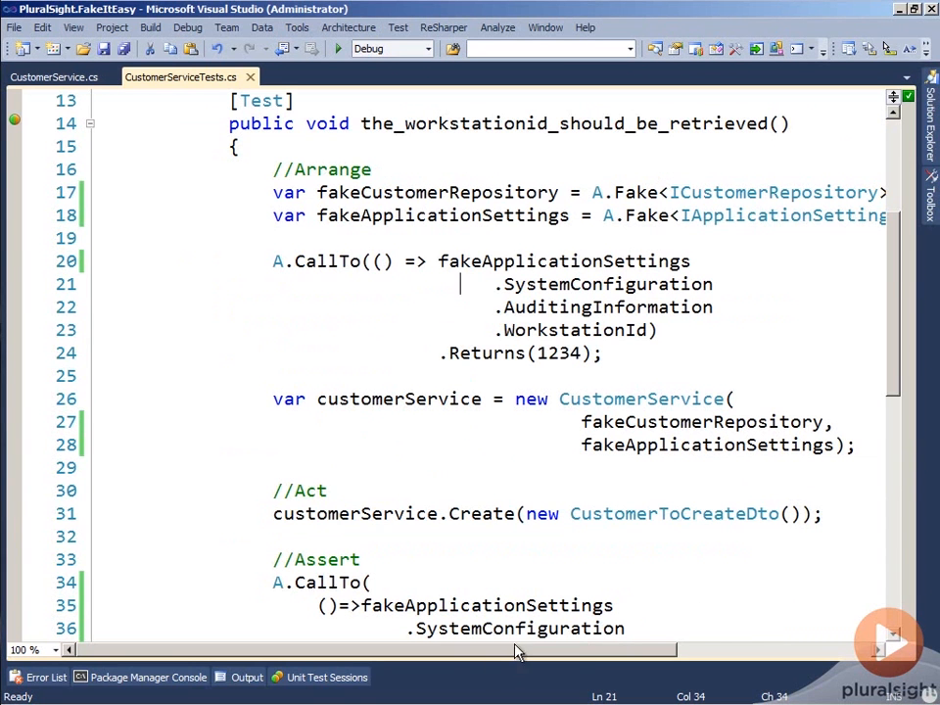
{"action": "scroll", "scroll_direction": "left", "scroll_amount": 3}
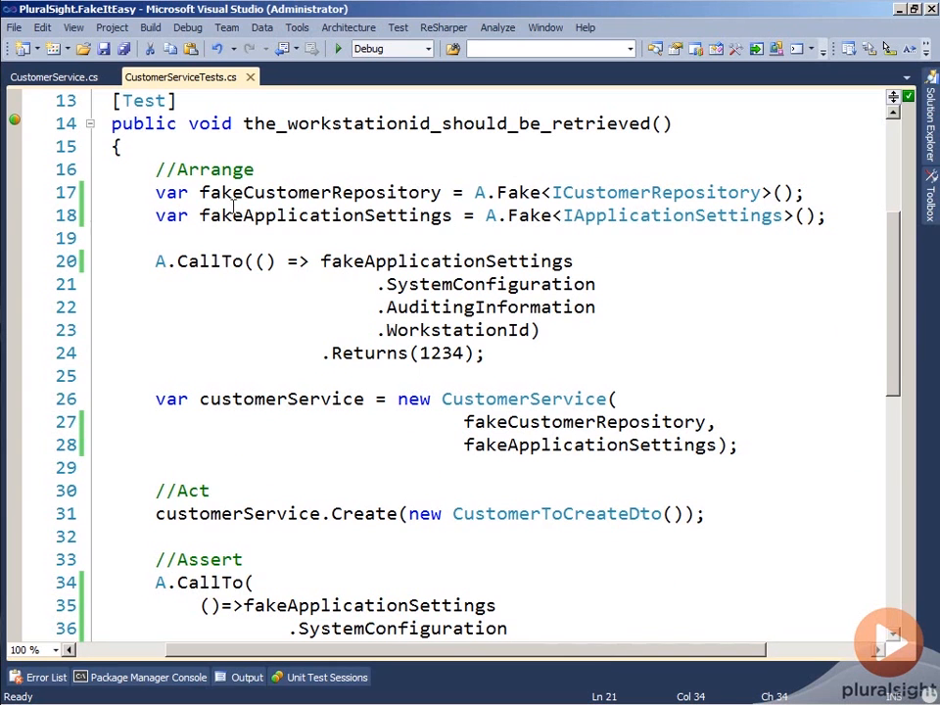
{"action": "double_click", "coordinate": [325, 216]}
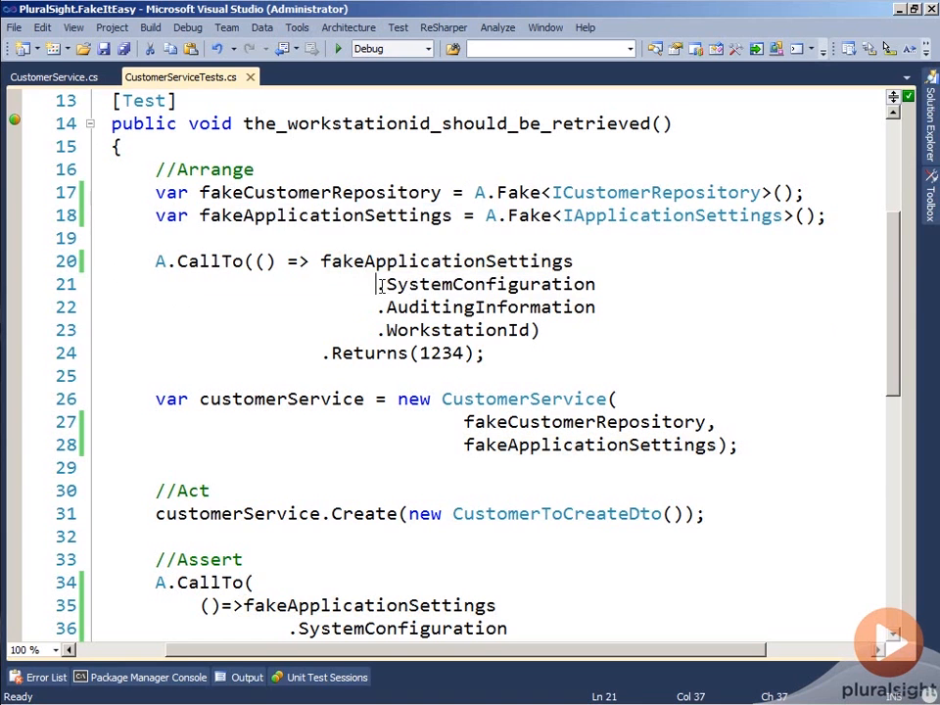
{"action": "left_click_drag", "start_coordinate": [380, 285], "coordinate": [596, 305]}
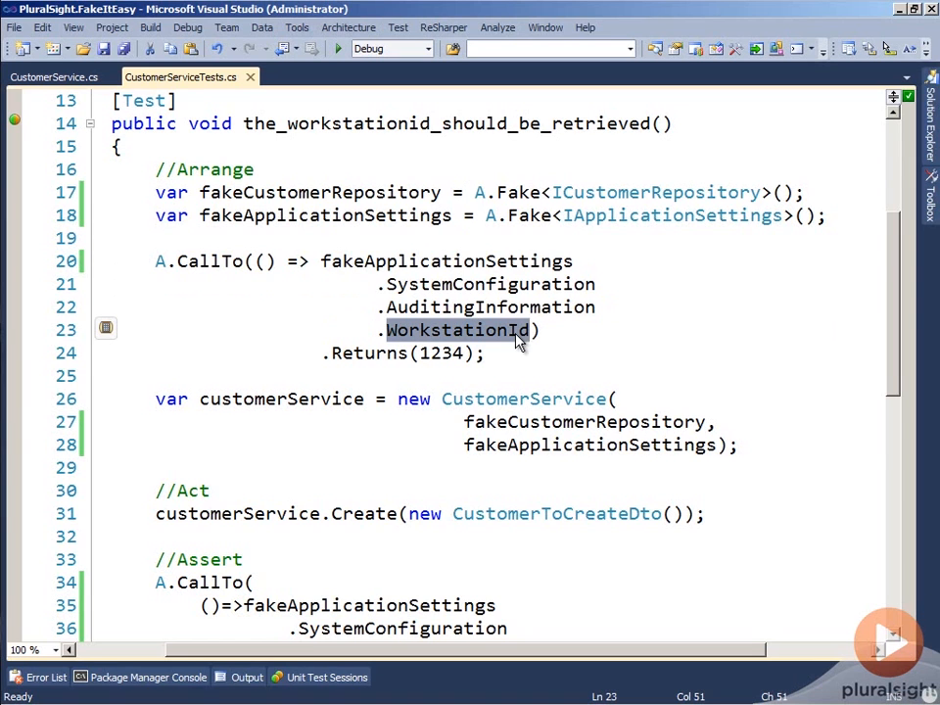
{"action": "mouse_move", "coordinate": [290, 463]}
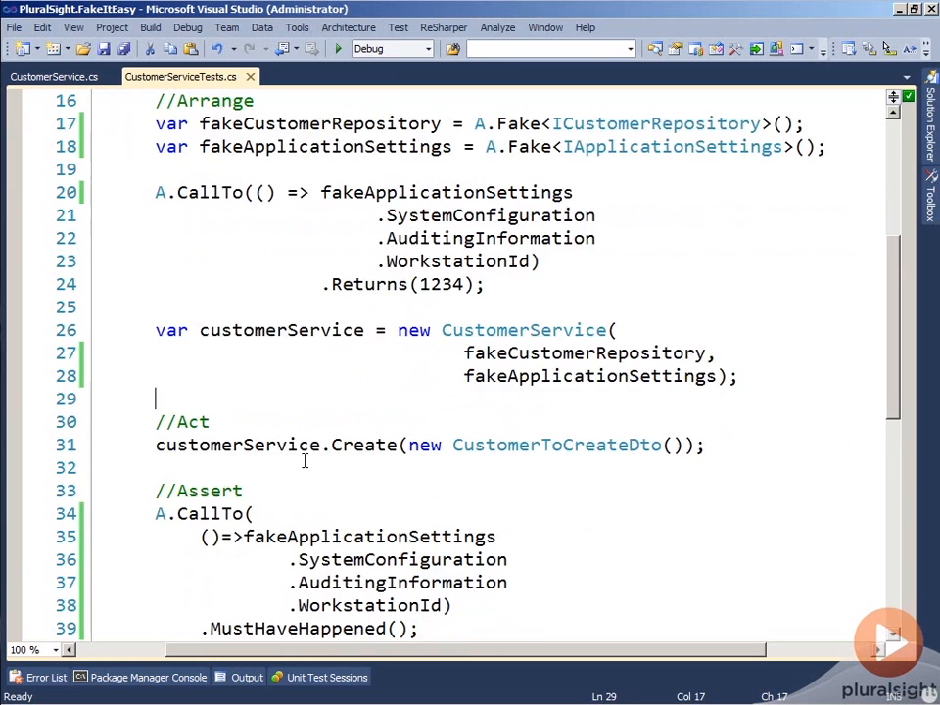
Review the assertion that the WorkstationId chain must have happened and start Debug Unit Tests via ReSharper.
{"action": "scroll", "scroll_direction": "down", "scroll_amount": 3}
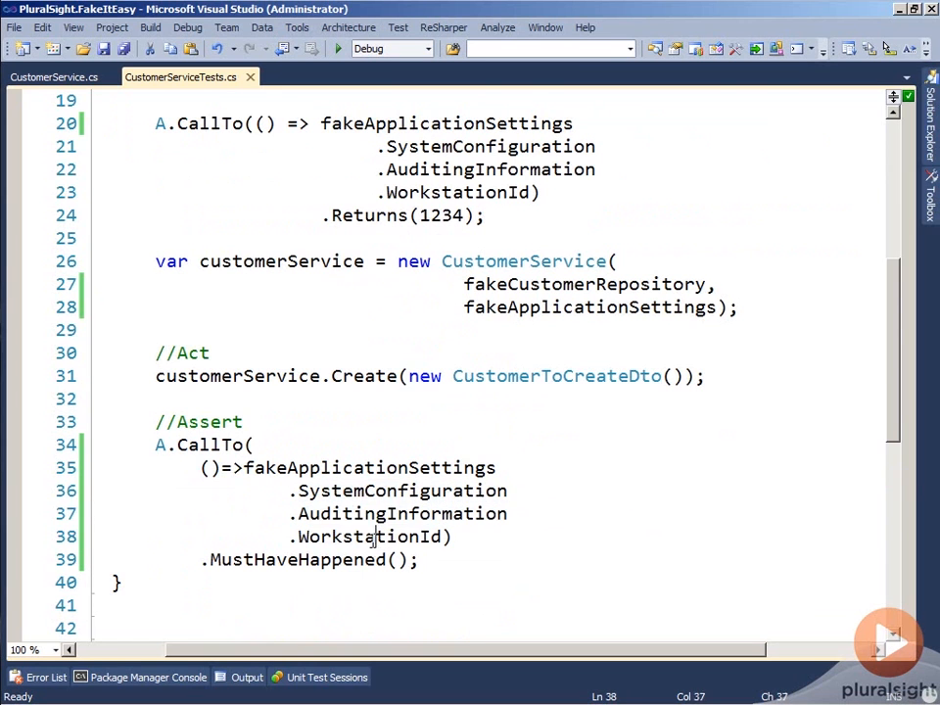
{"action": "double_click", "coordinate": [368, 537]}
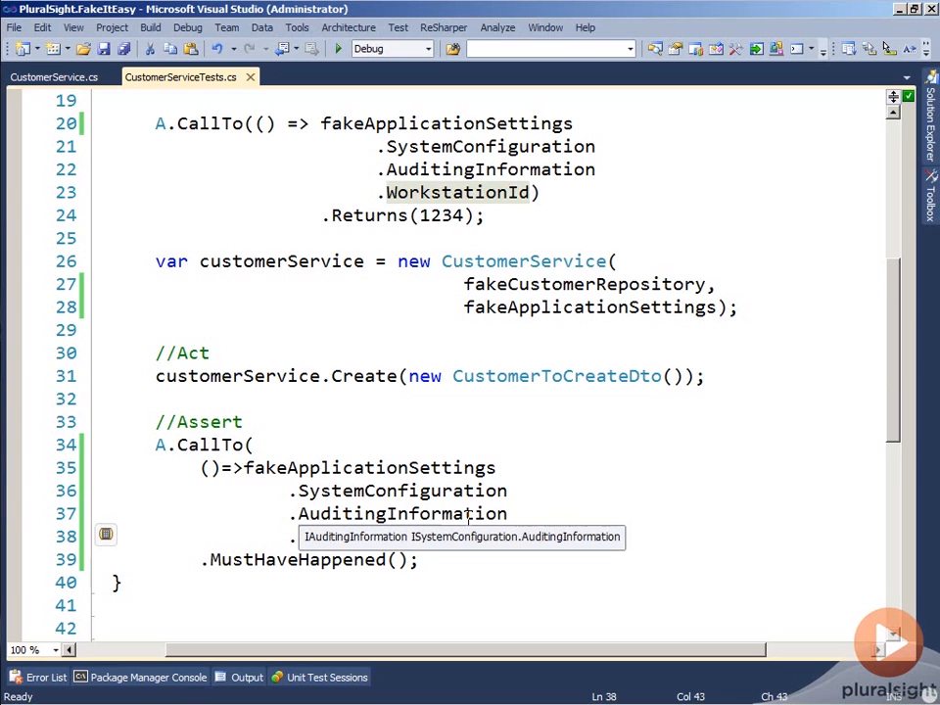
{"action": "mouse_move", "coordinate": [510, 415]}
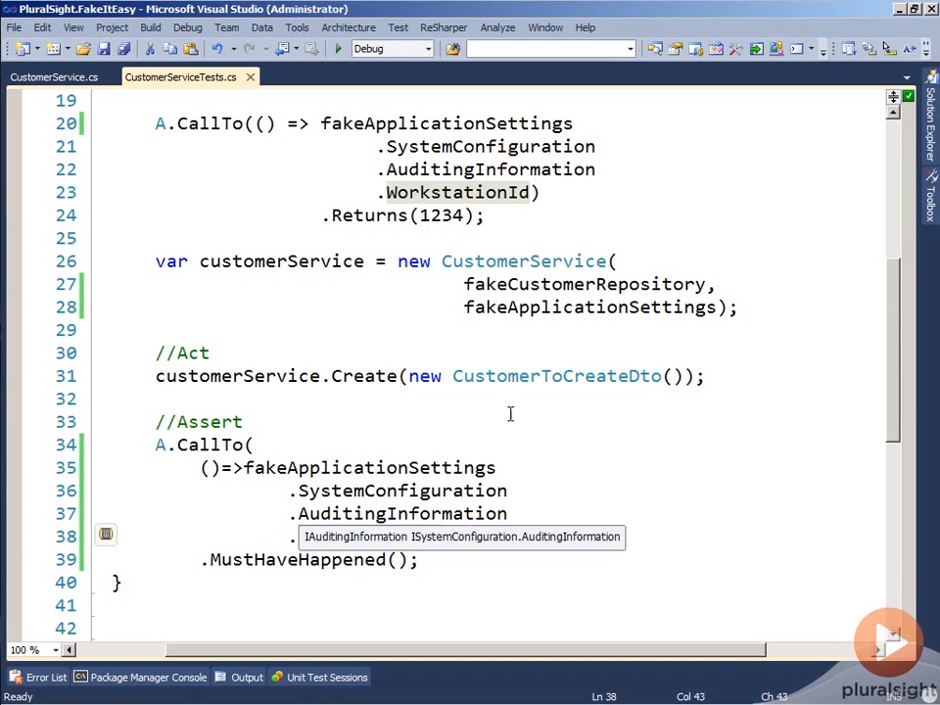
{"action": "left_click", "coordinate": [442, 27]}
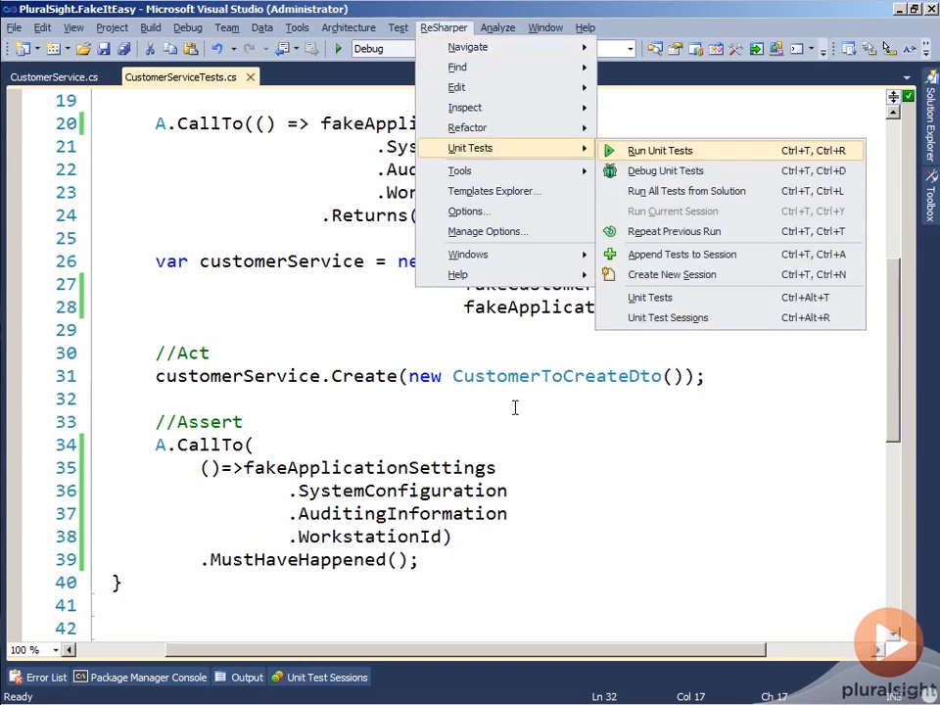
{"action": "left_click", "coordinate": [658, 149]}
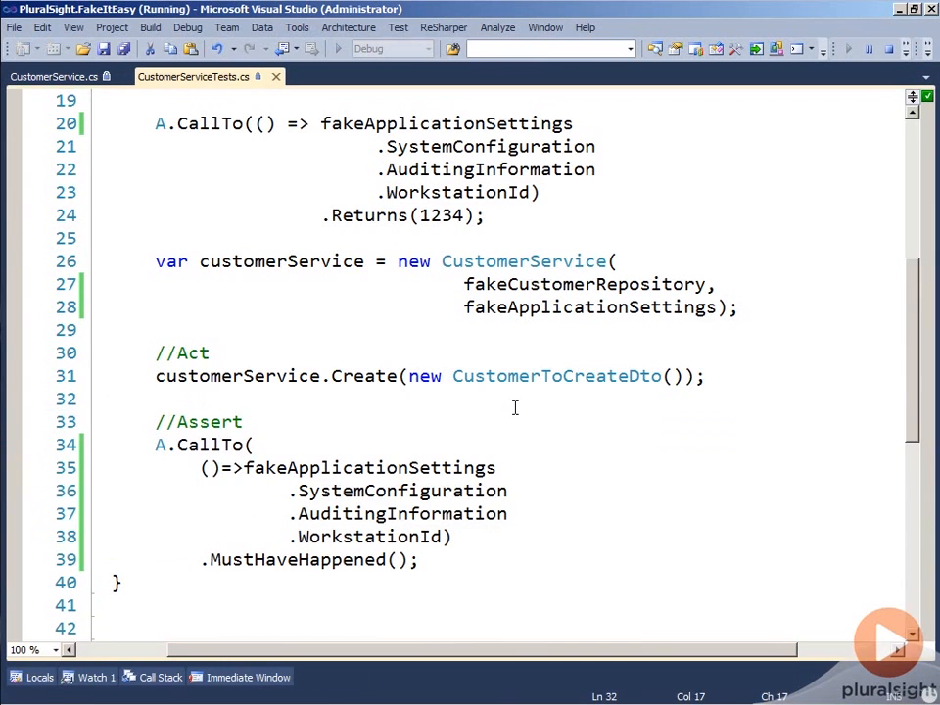